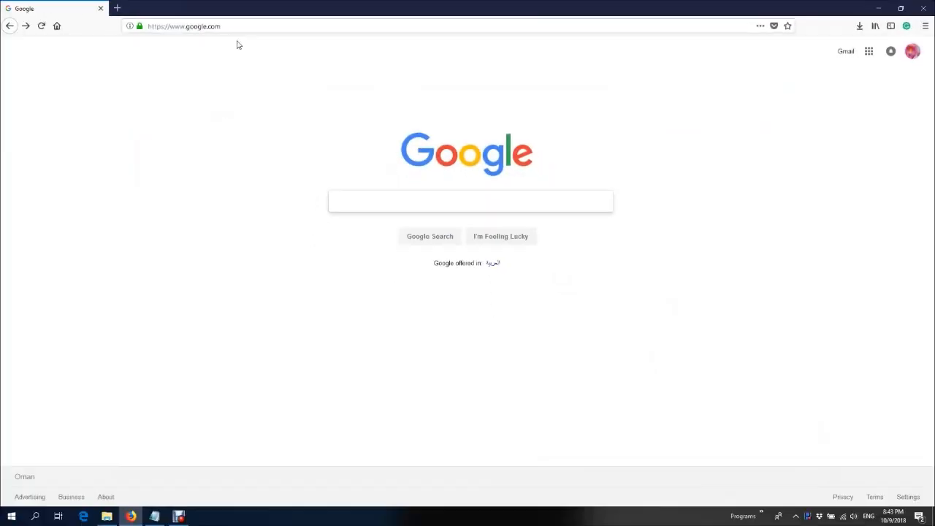
Download jflex-1.7.0.zip from jflex.de and save it to the data (D:) drive
type("http://jflex.de/")
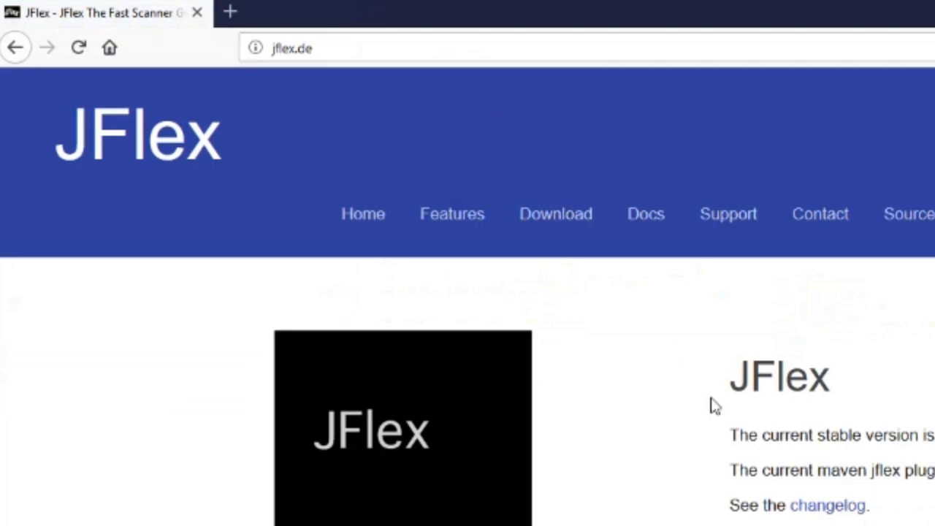
left_click(555, 213)
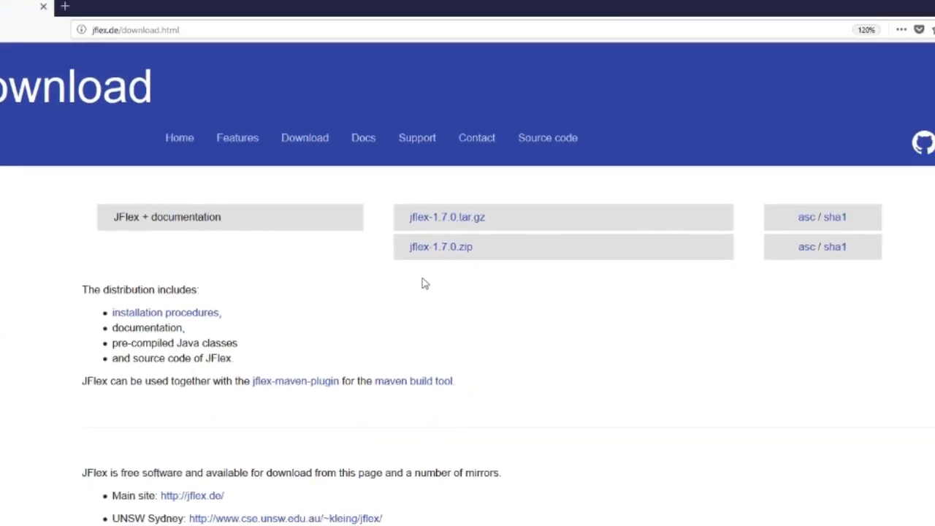
left_click(442, 245)
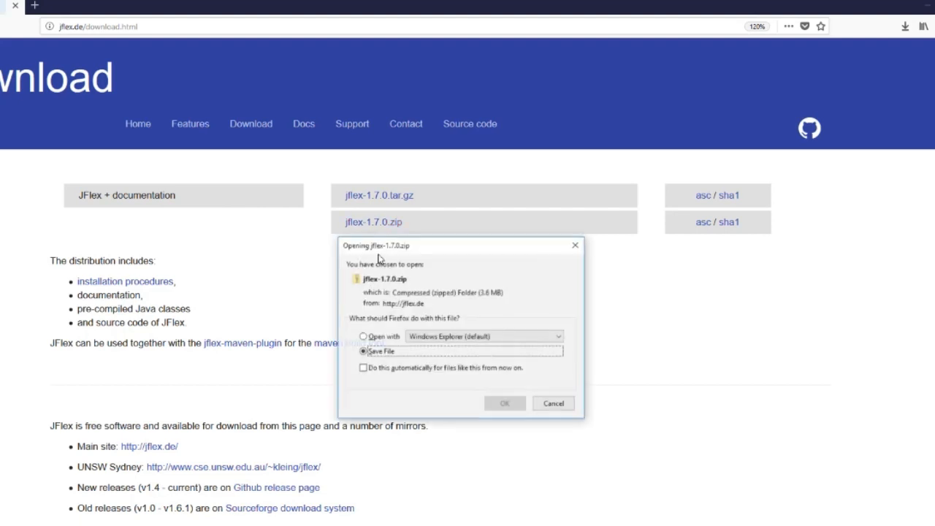
left_click(506, 404)
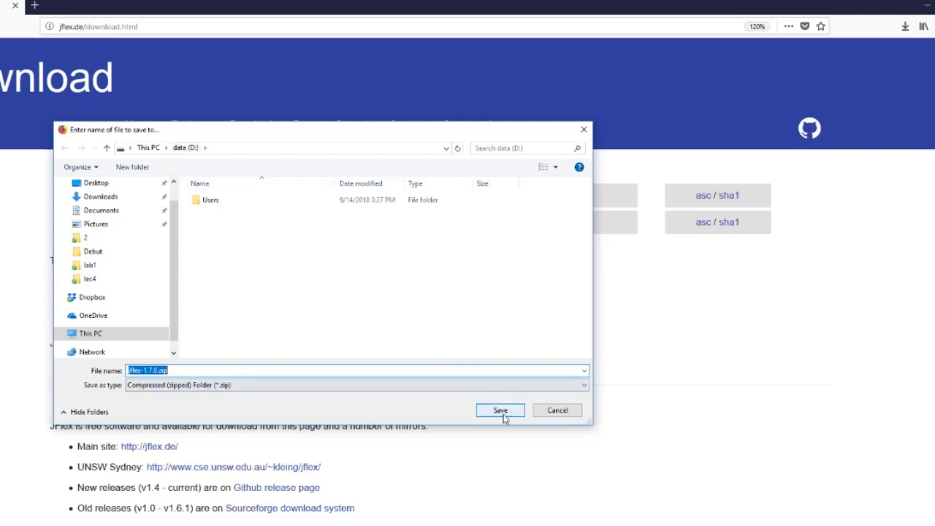
left_click(500, 410)
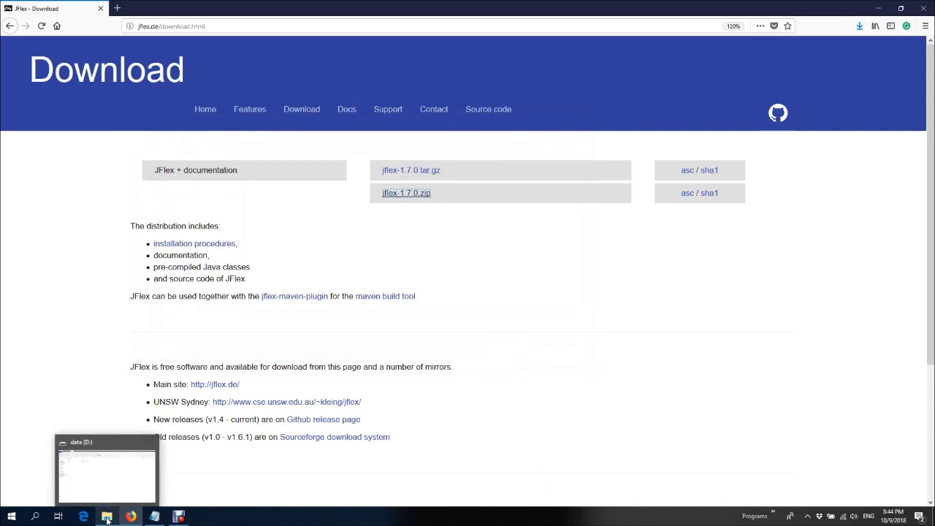
Extract jflex-1.7.0.zip with 7-Zip Extract Here into a jflex-1.7.0 folder on D:
left_click(106, 471)
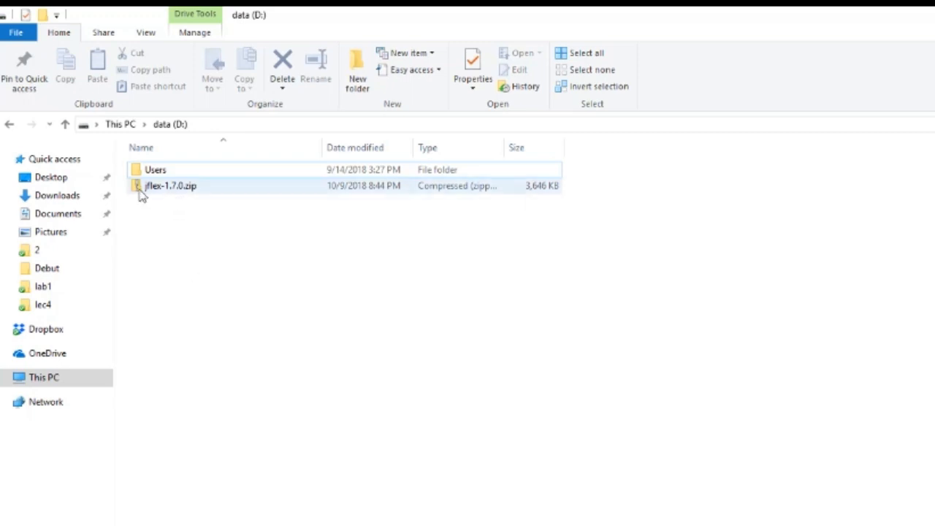
mouse_move(173, 199)
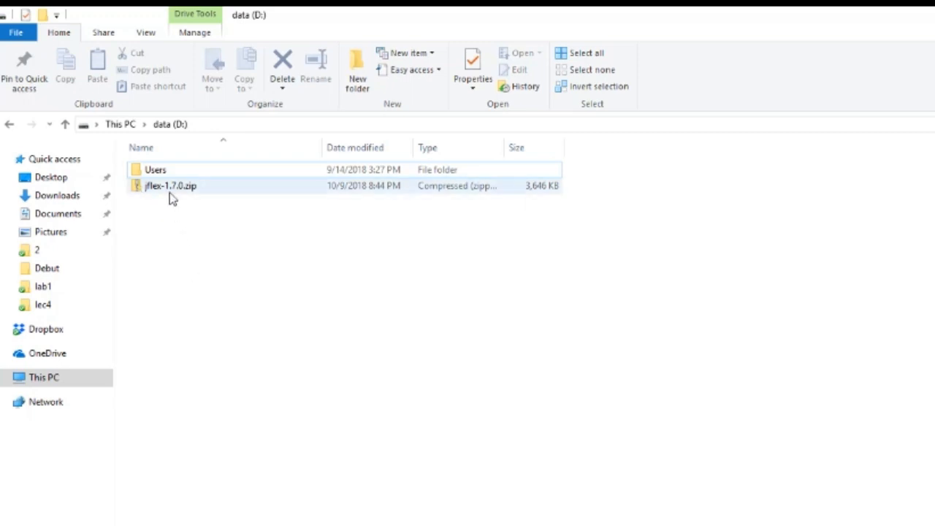
right_click(169, 185)
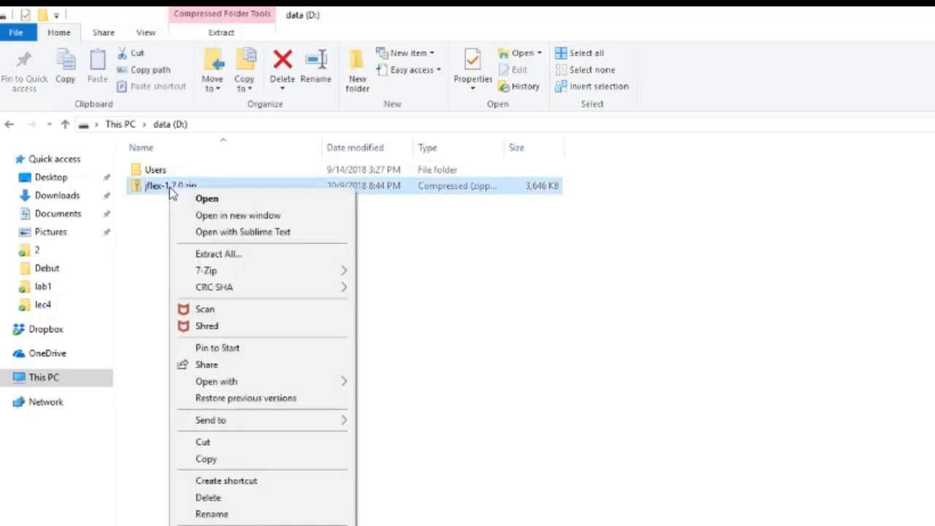
mouse_move(217, 254)
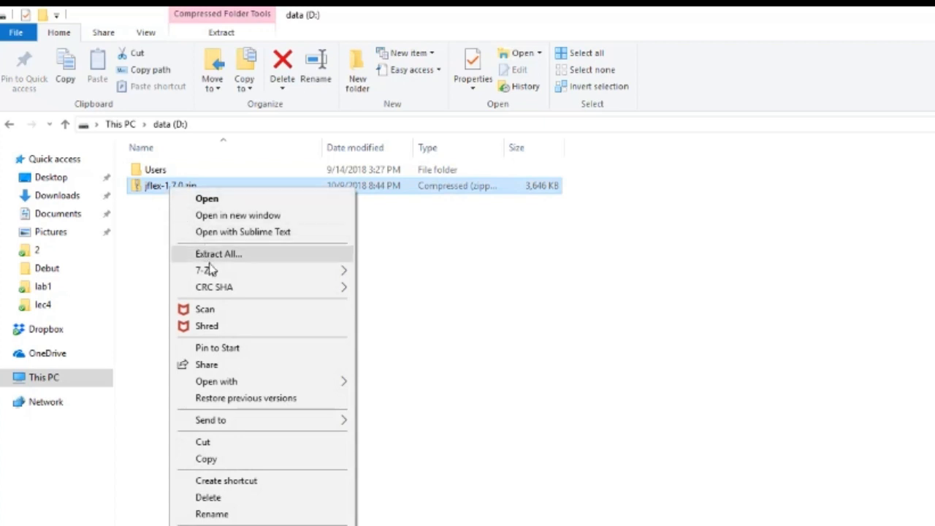
mouse_move(206, 270)
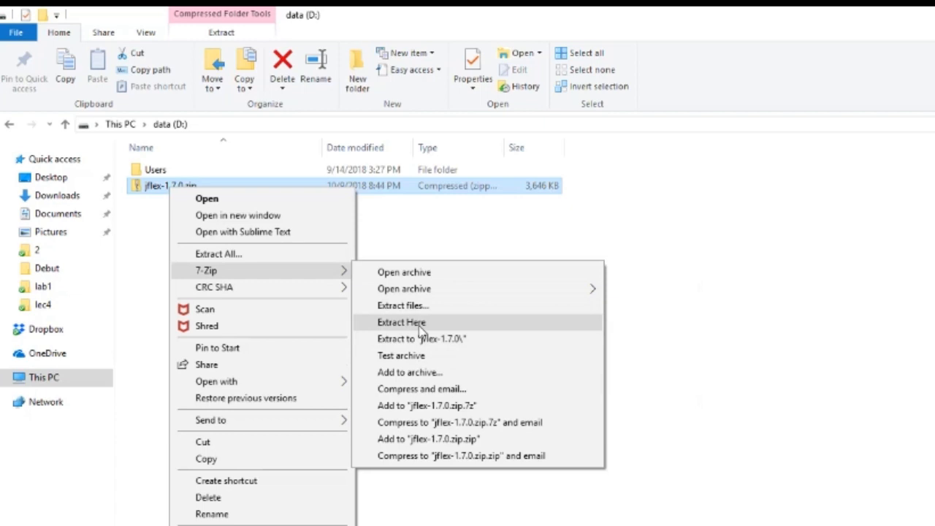
left_click(401, 323)
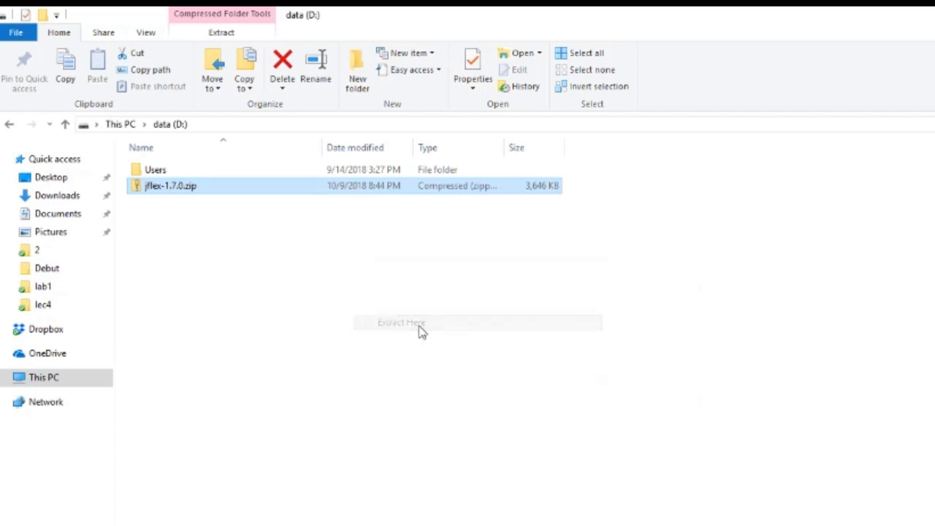
left_click(401, 323)
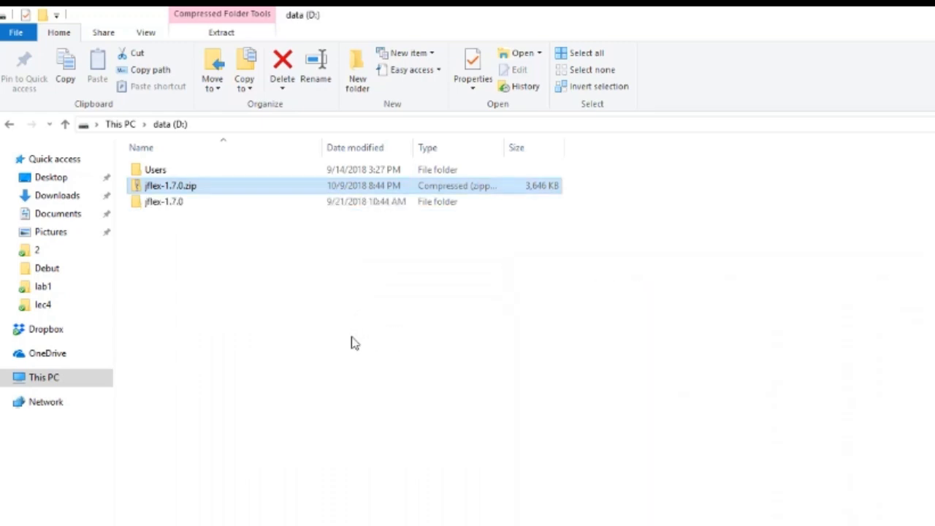
left_click(176, 262)
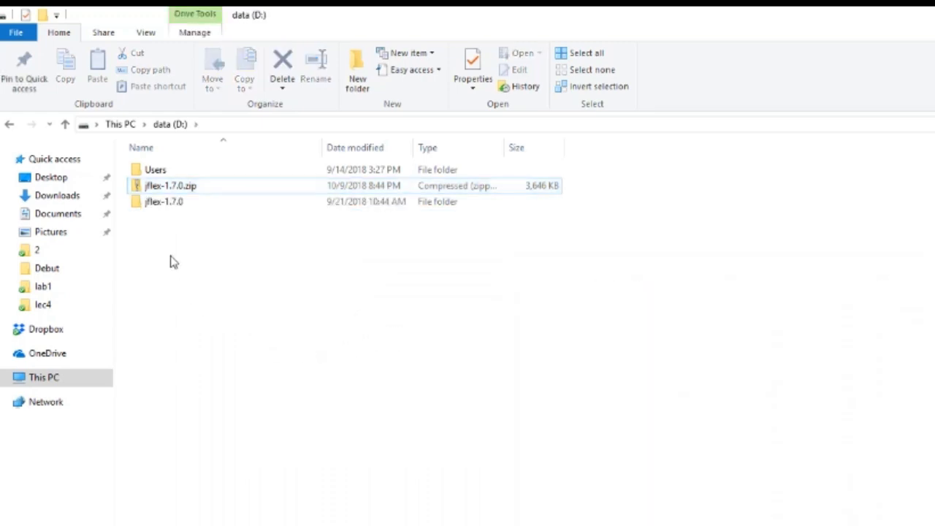
mouse_move(164, 202)
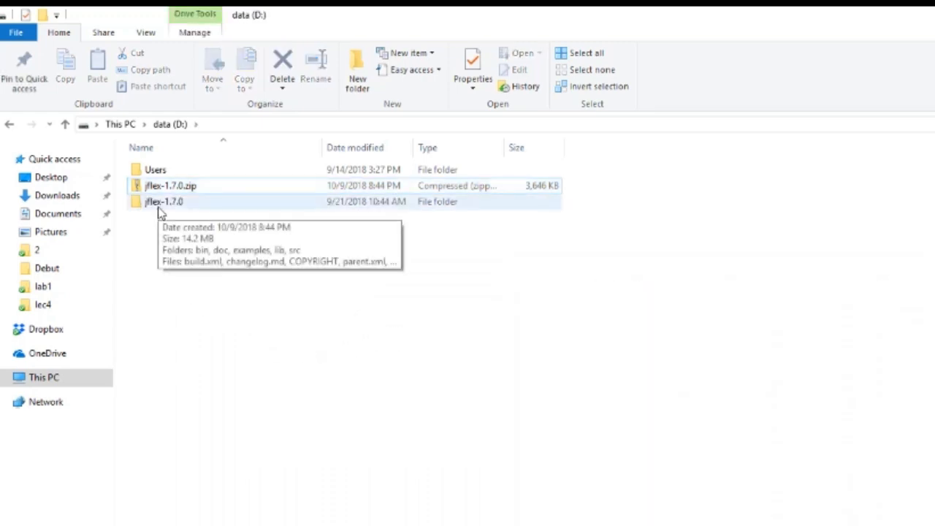
Browse into D:\jflex-1.7.0\bin where jflex and jflex.bat reside
double_click(163, 202)
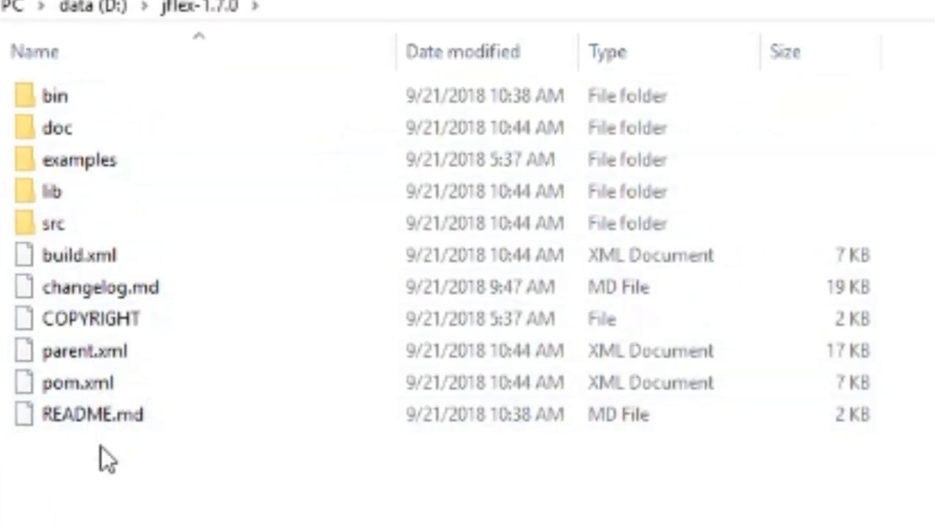
left_click(53, 97)
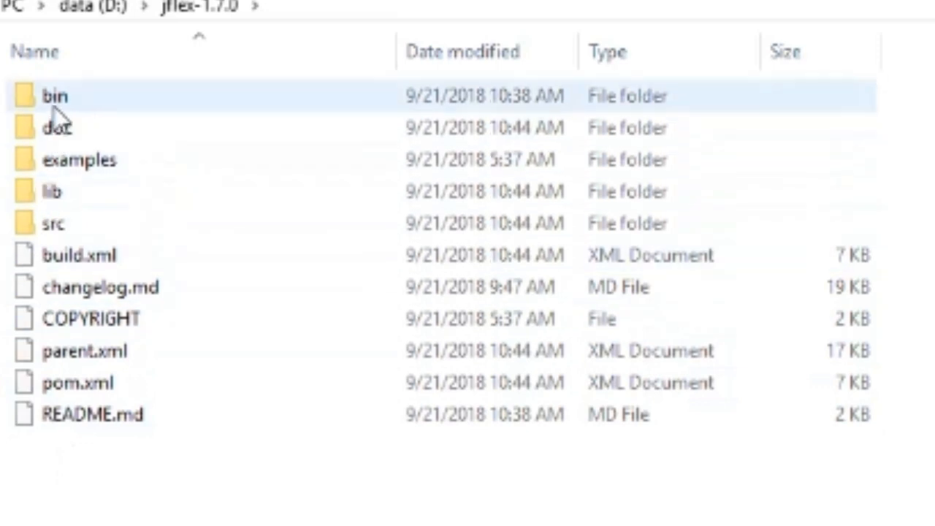
mouse_move(52, 97)
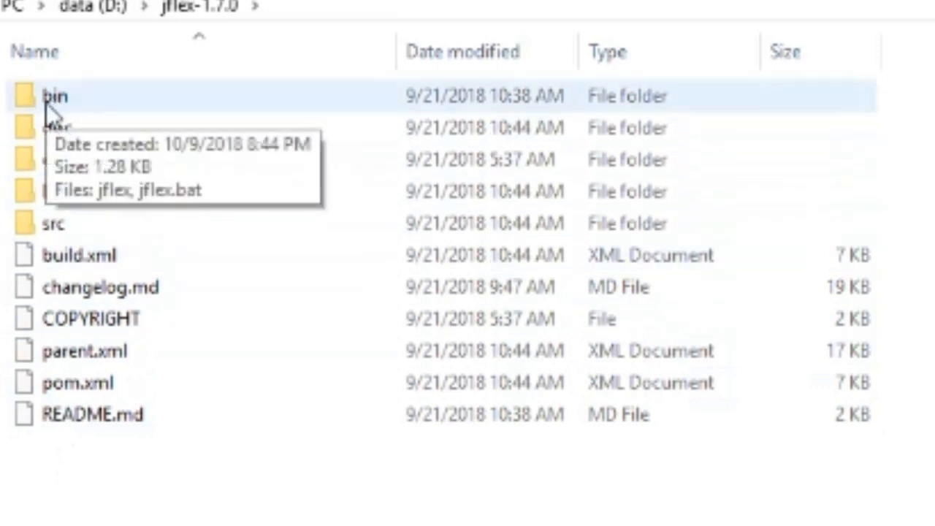
mouse_move(208, 26)
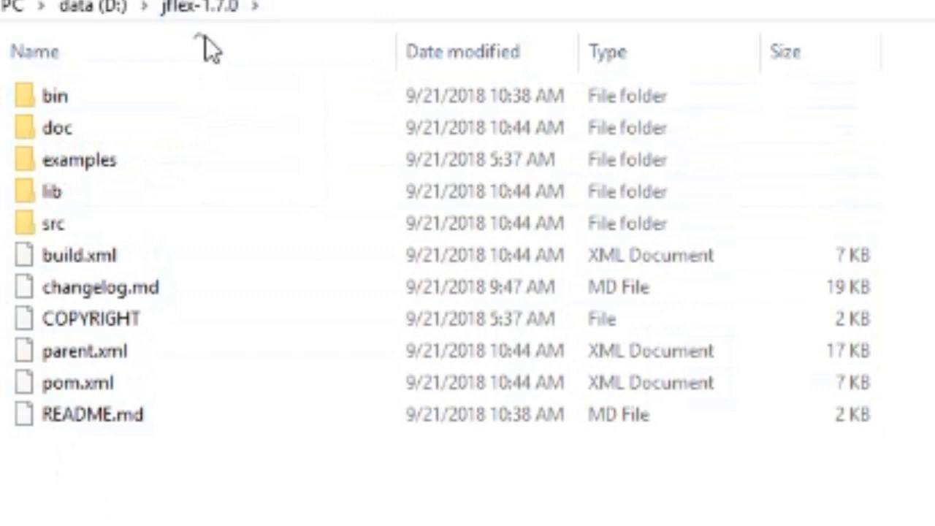
left_click(85, 351)
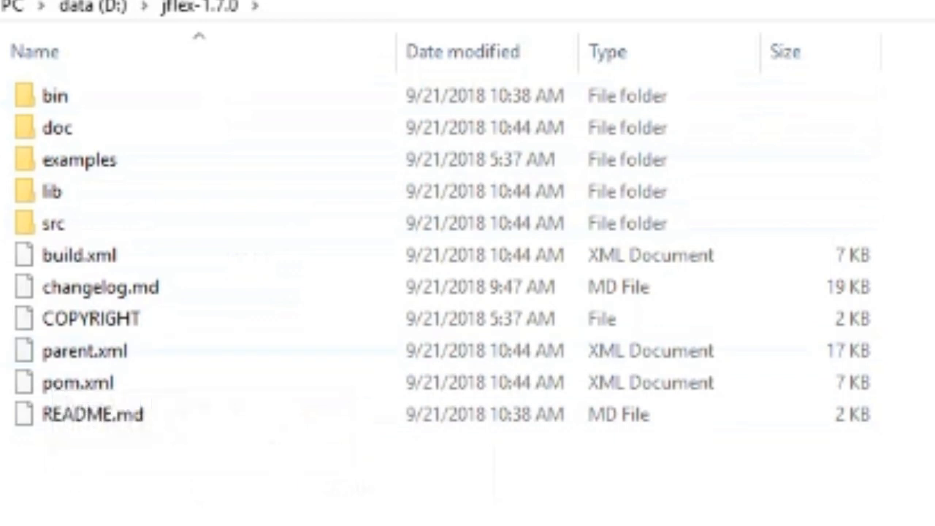
left_click(51, 96)
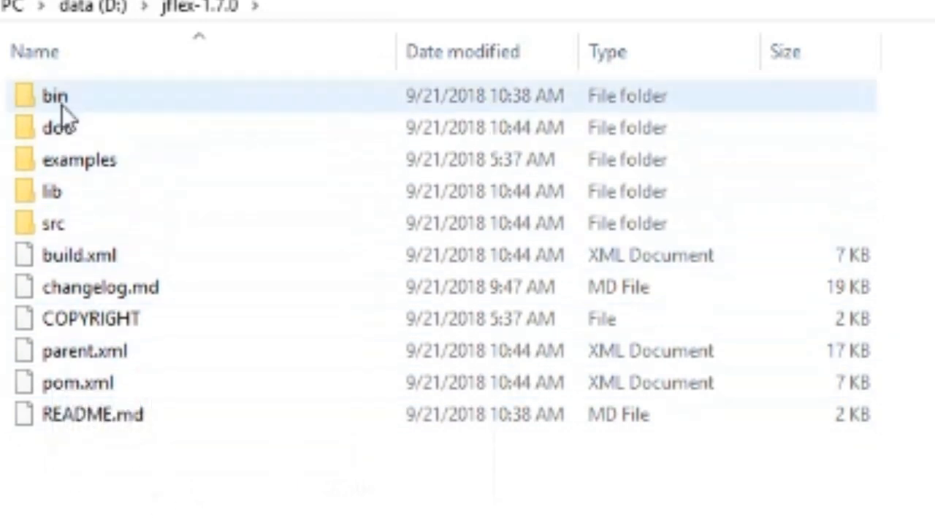
double_click(50, 97)
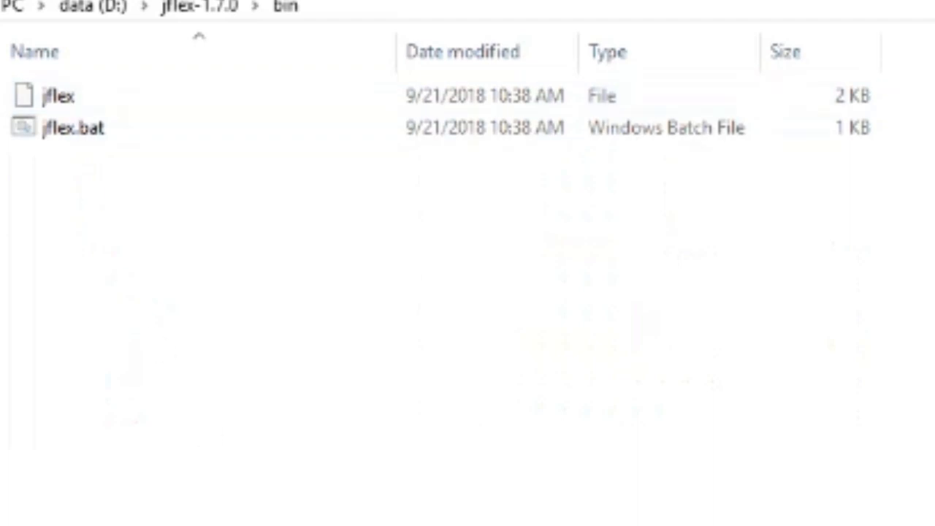
mouse_move(110, 175)
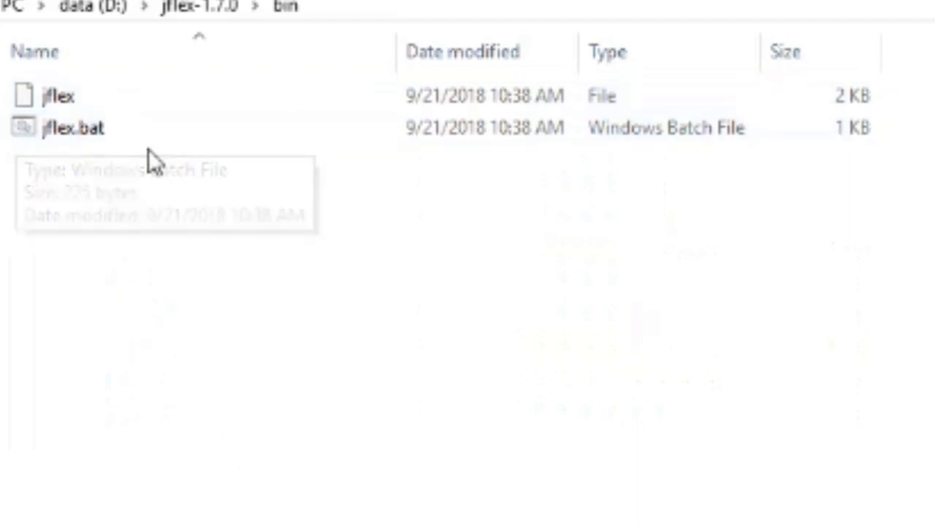
left_click(73, 127)
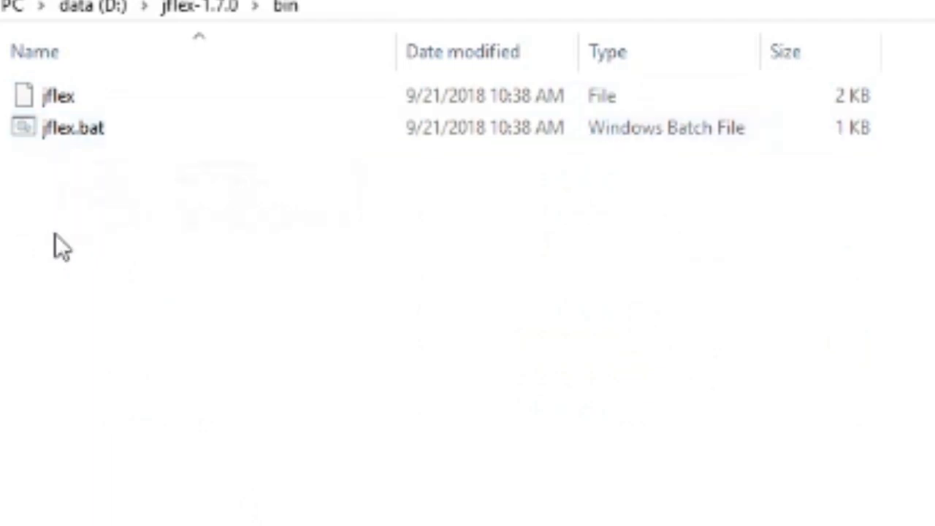
Open jflex.bat with Sublime Text from its context menu
left_click(73, 129)
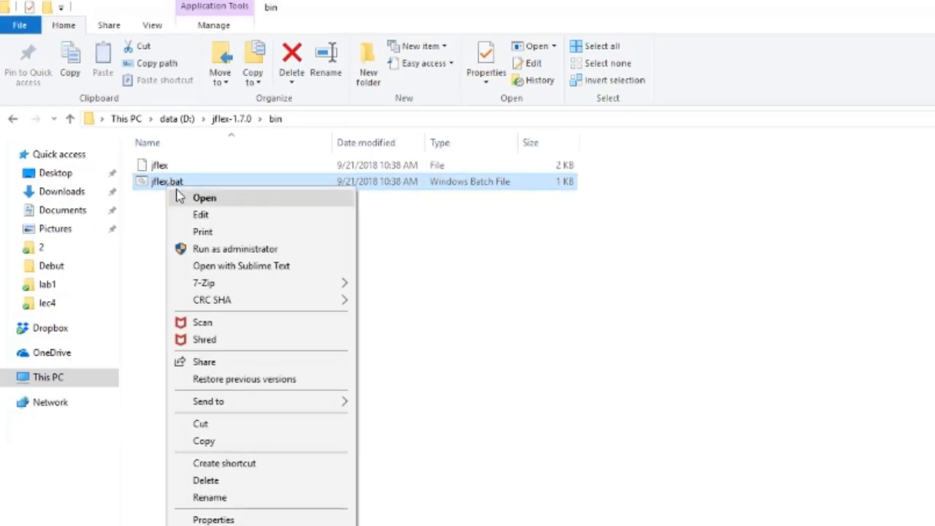
mouse_move(252, 281)
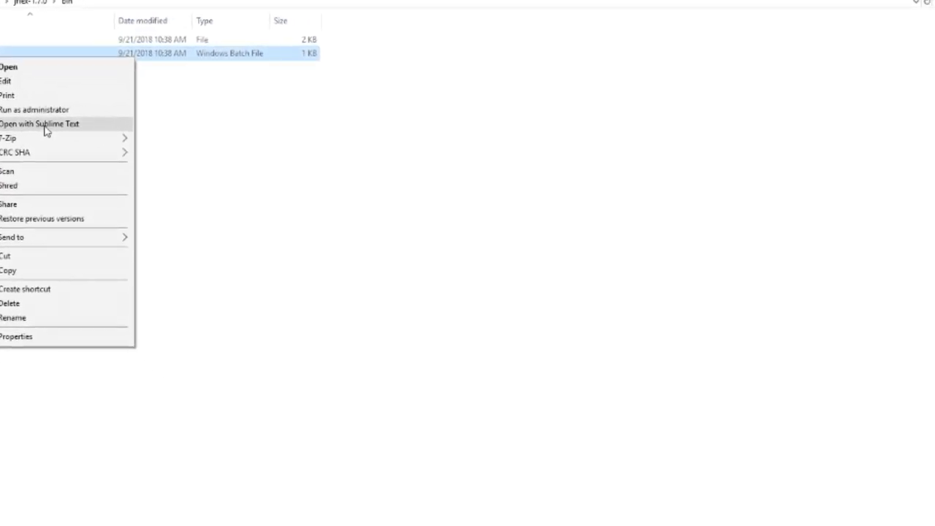
left_click(40, 123)
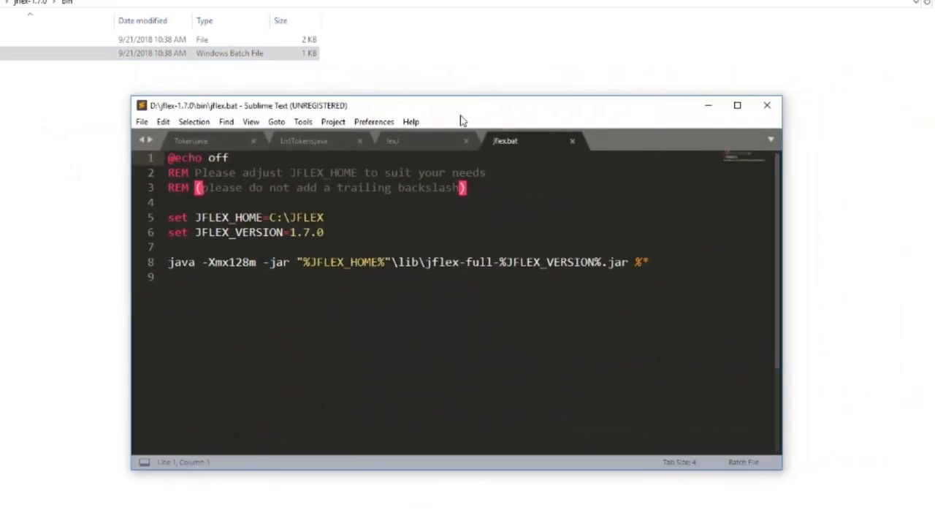
Replace the JFLEX_HOME value C:\JFLEX with D:\jflex-1.7.0 in jflex.bat
left_click_drag(460, 105, 365, 121)
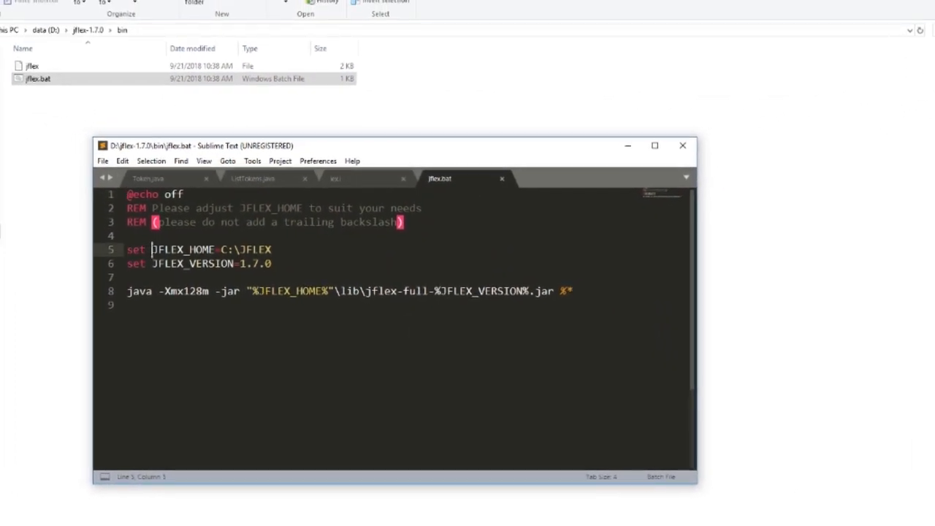
left_click_drag(152, 249, 272, 249)
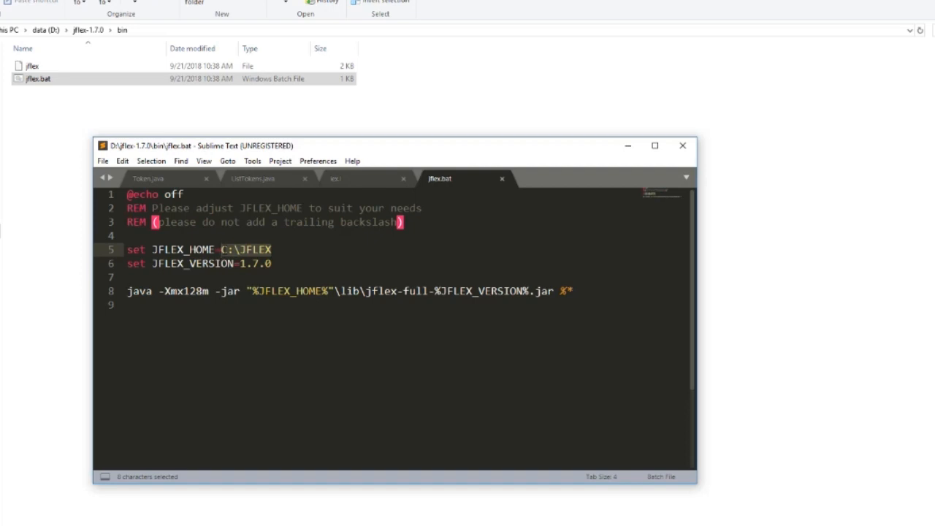
key("Delete")
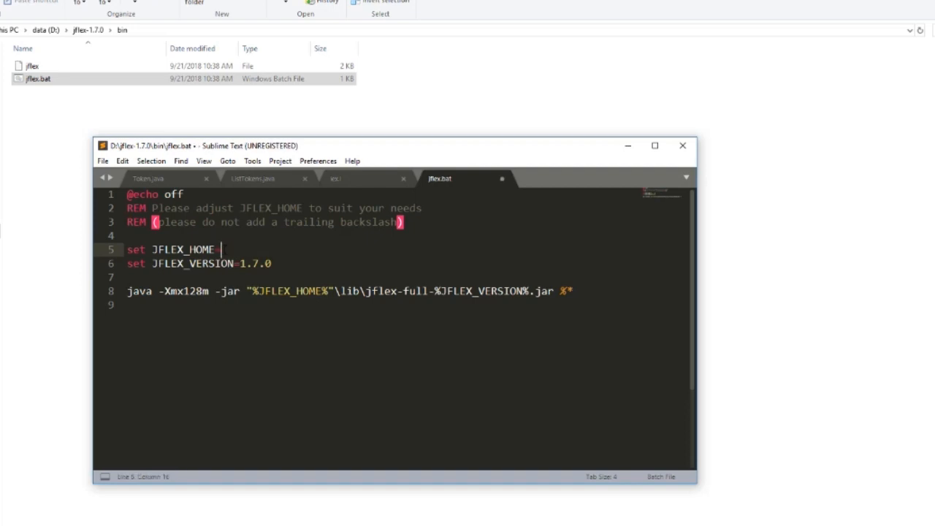
type("=")
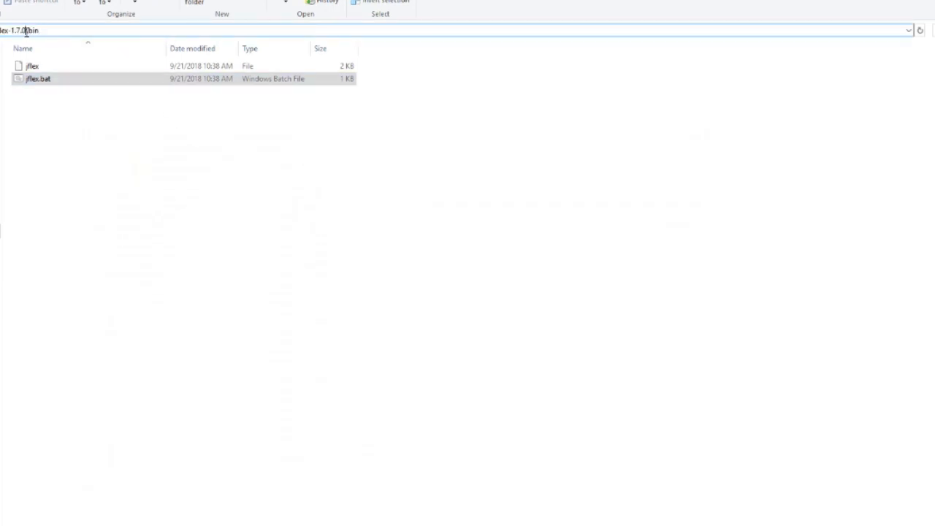
right_click(22, 29)
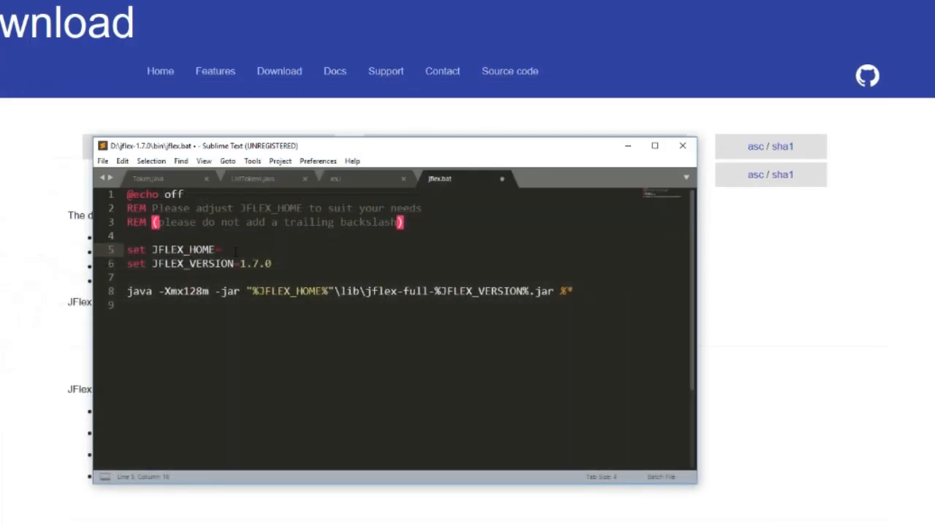
type("D:\\jflex-1.7.0")
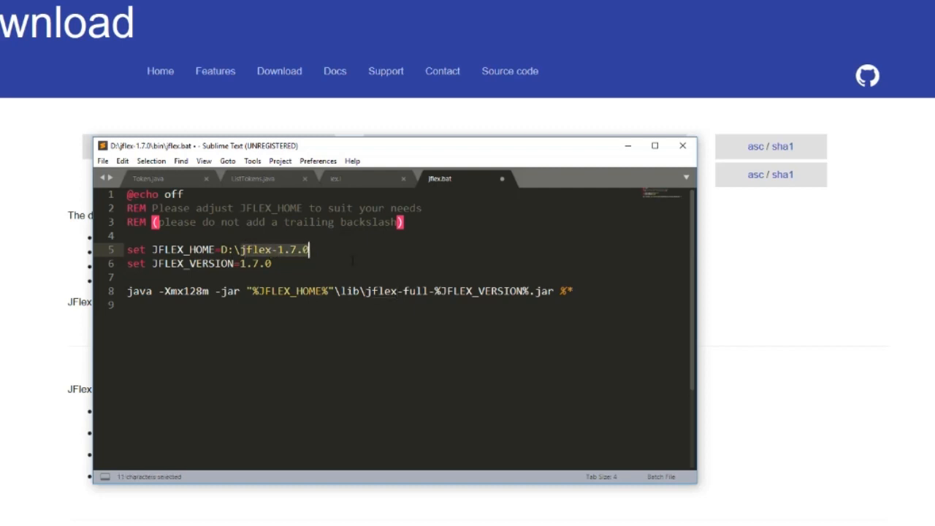
Save the edited jflex.bat via File > Save
left_click(102, 161)
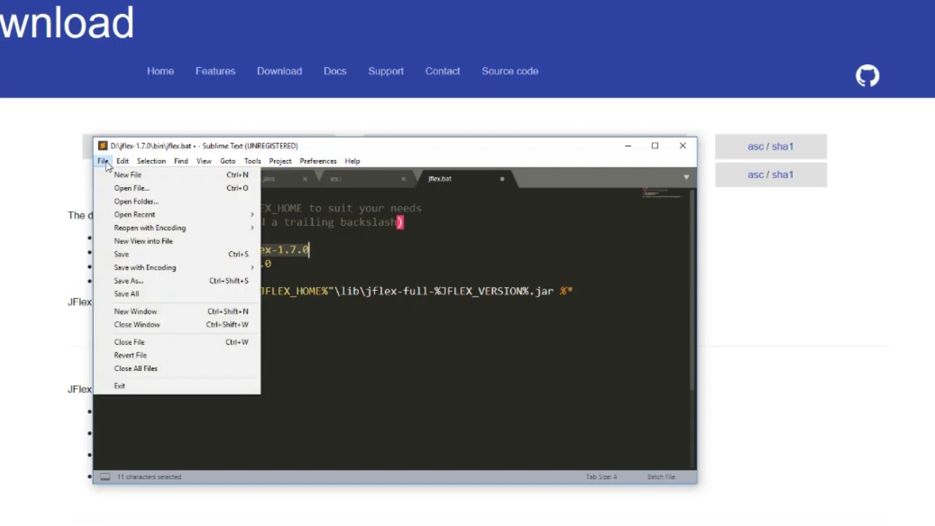
mouse_move(121, 254)
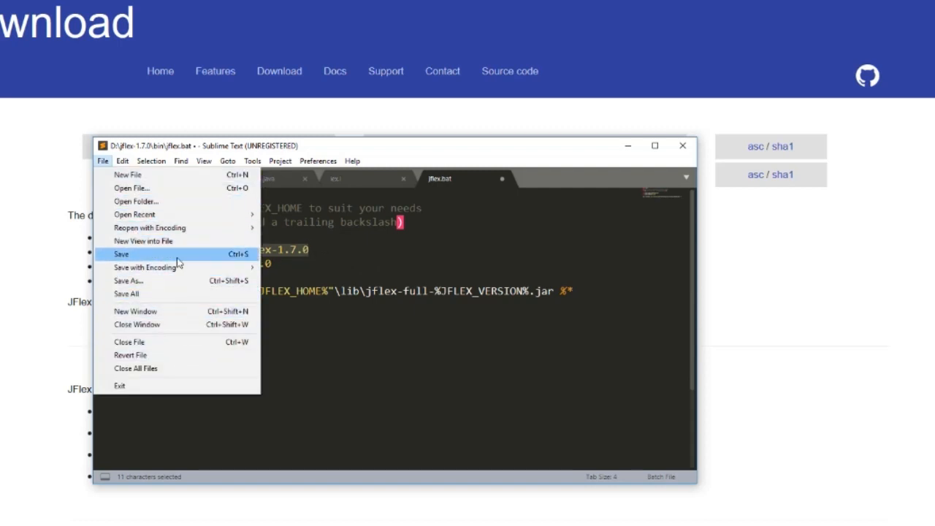
left_click(121, 254)
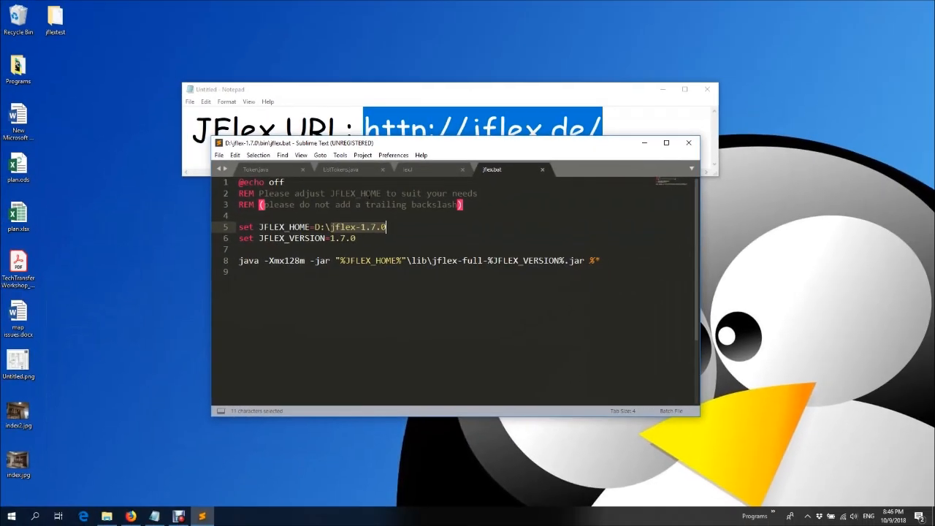
left_click_drag(453, 143, 567, 83)
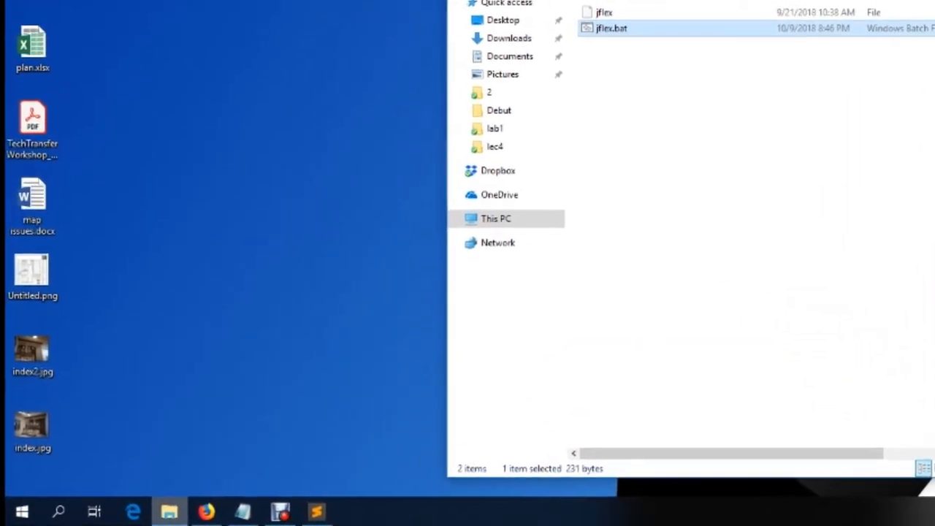
Search Start for 'env' and launch Edit environment variables for your account
left_click(58, 511)
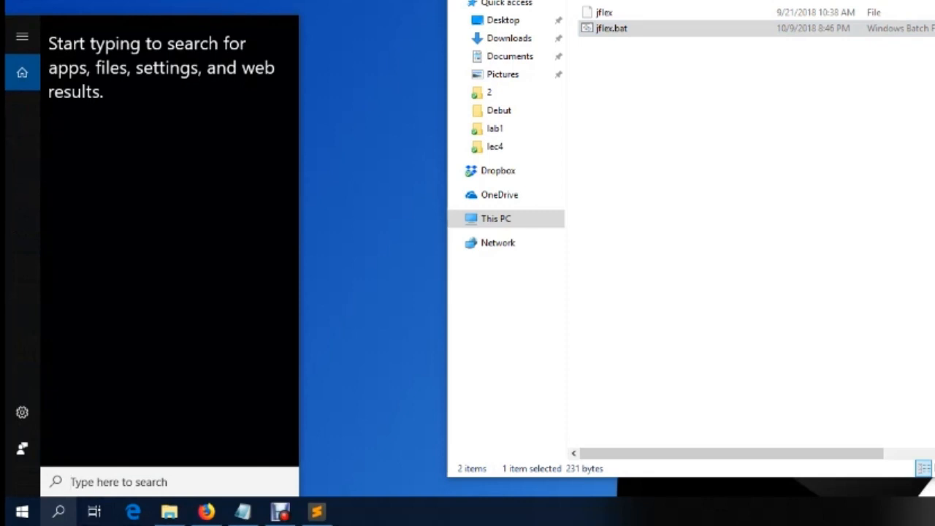
type("env")
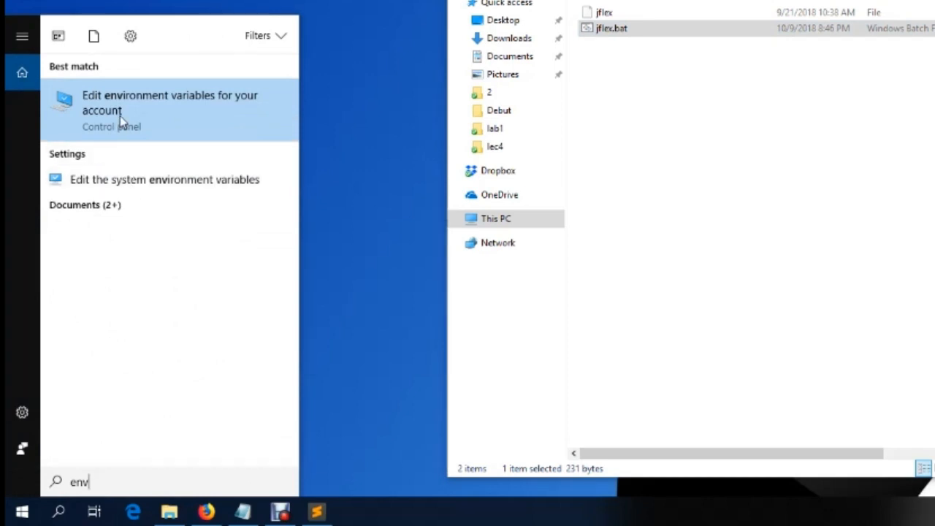
left_click(170, 102)
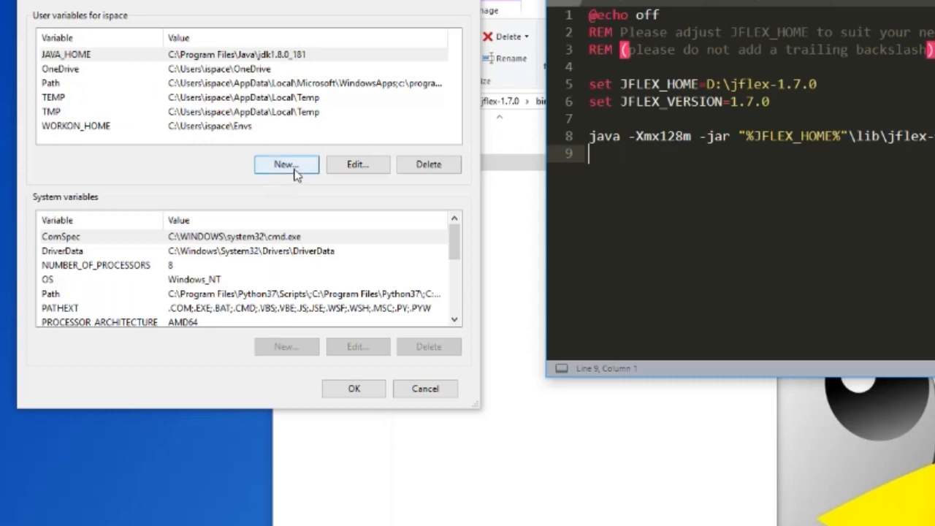
Add a new user variable JFLEX_HOME with value D:\jflex-1.7.0, then locate Path
left_click(287, 163)
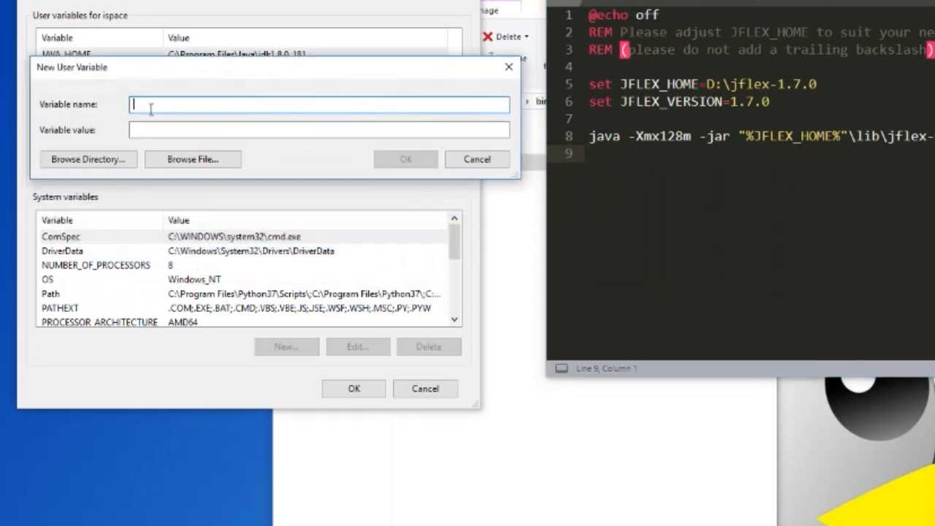
type("JFLEX_HOME")
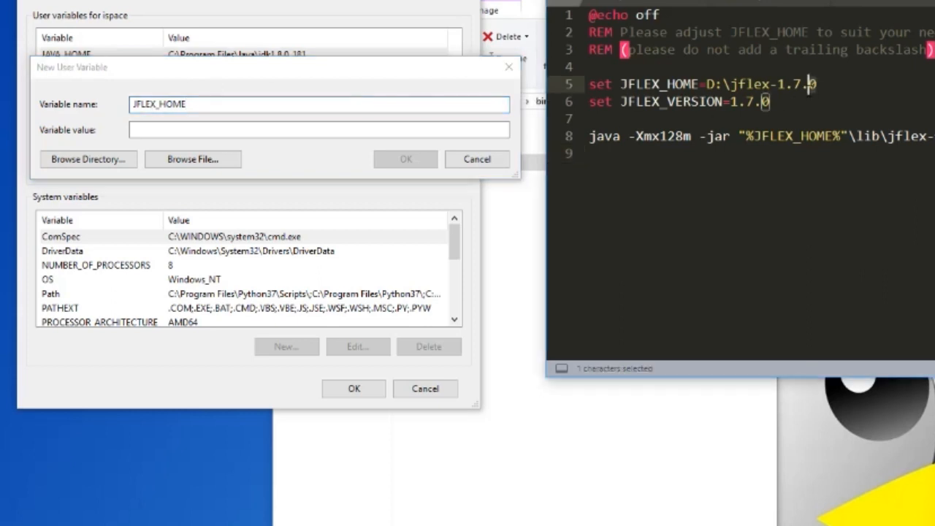
right_click(713, 88)
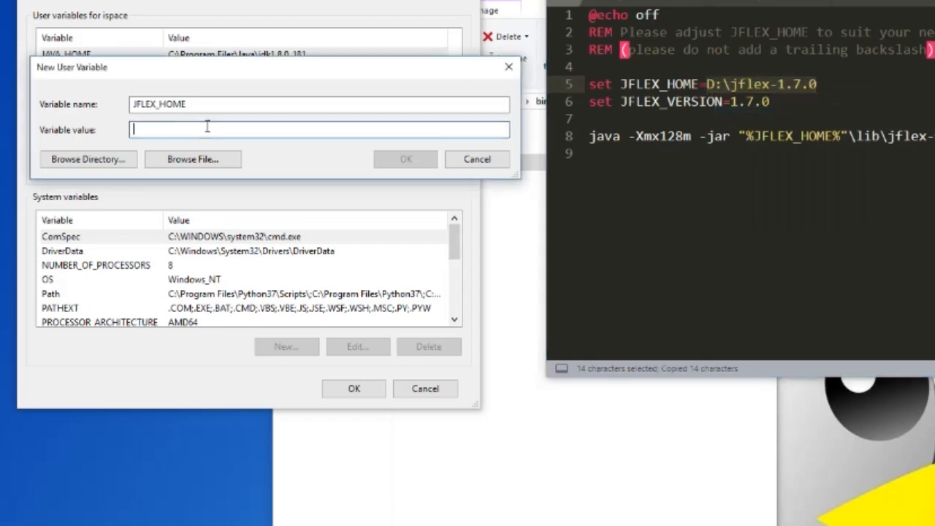
type("D:\\jflex-1.7.0")
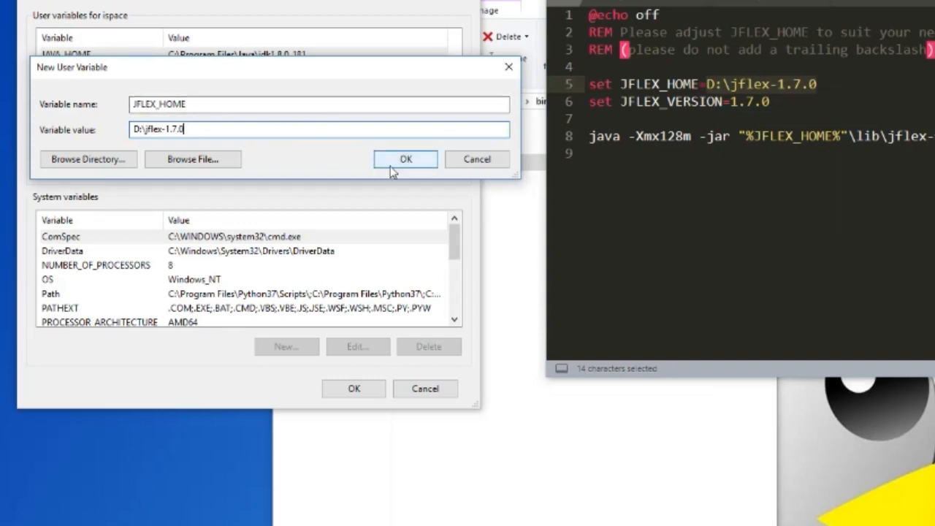
left_click(405, 159)
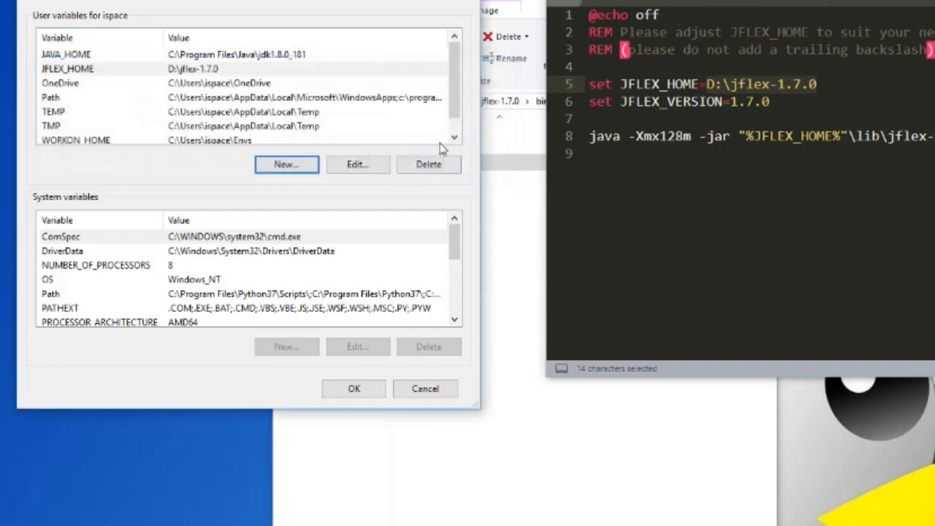
scroll("down", 3)
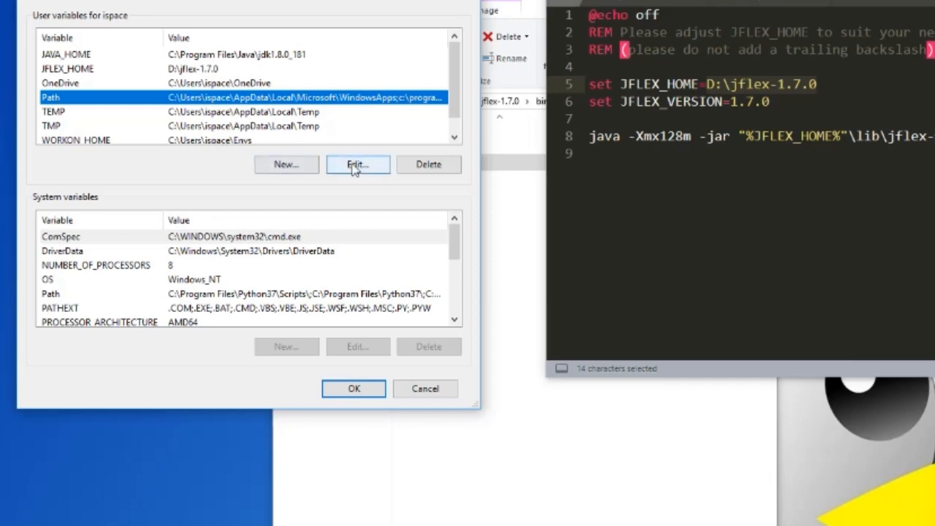
Edit Path: delete the D:\jflex-1.7.0\bin entry, add %JFLEX_HOME%\bin, and confirm with OK
left_click(356, 163)
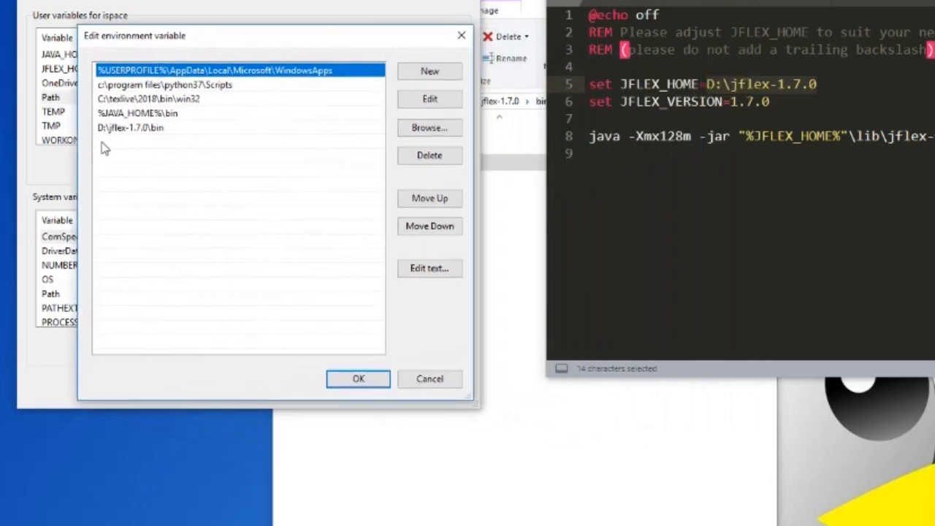
left_click(430, 70)
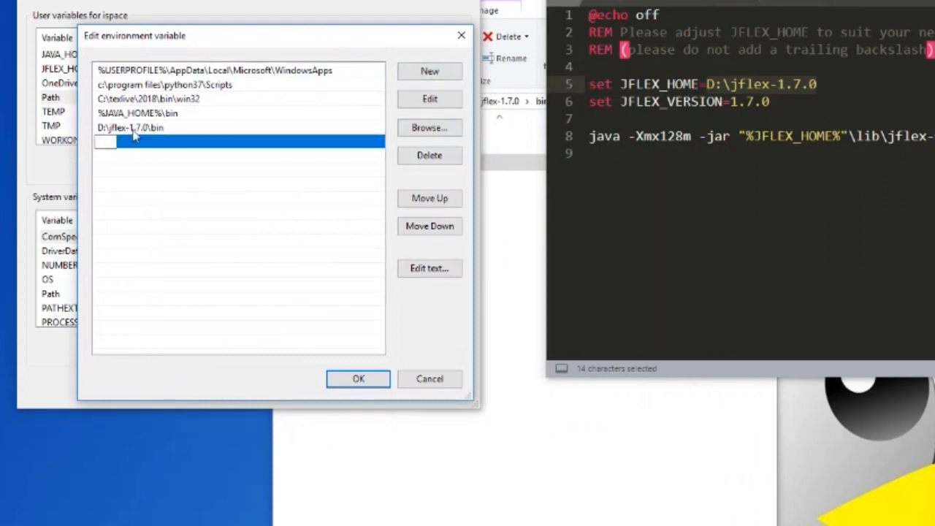
left_click(430, 155)
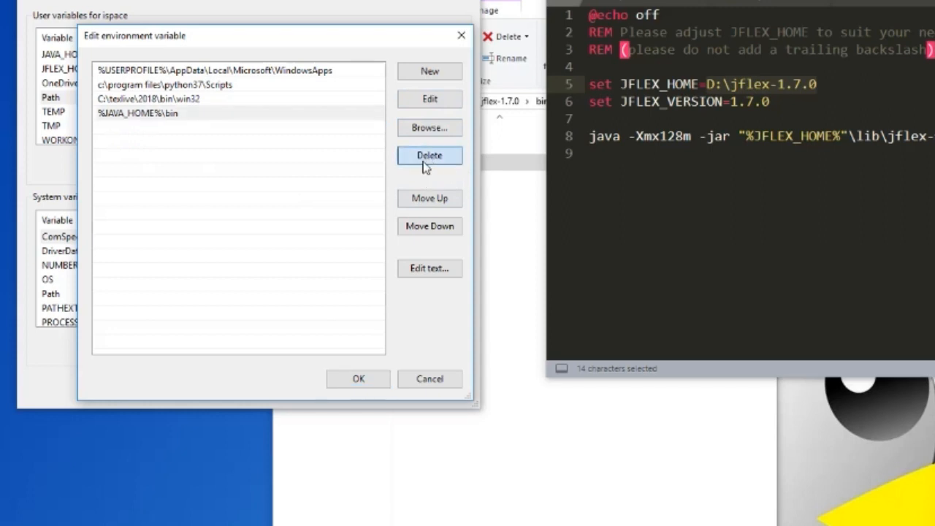
left_click(430, 70)
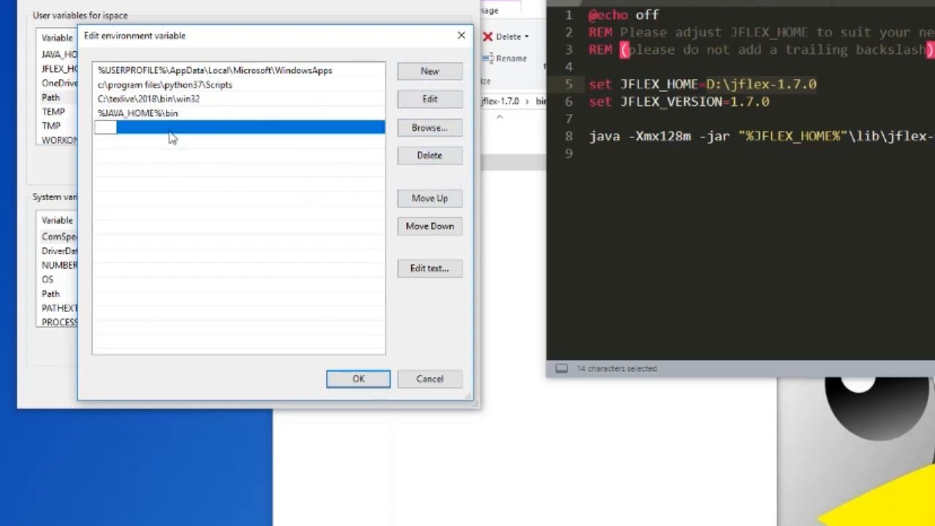
type("%JFLEX_HOME")
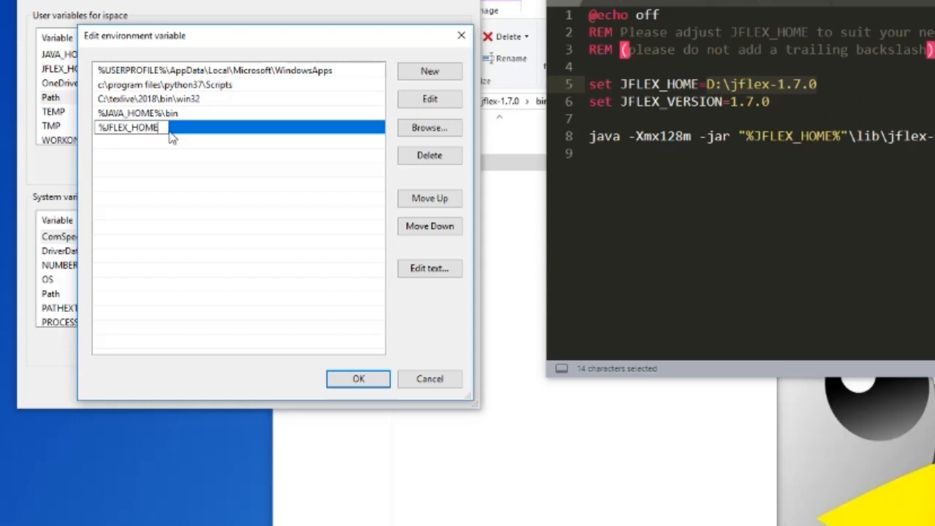
type("%")
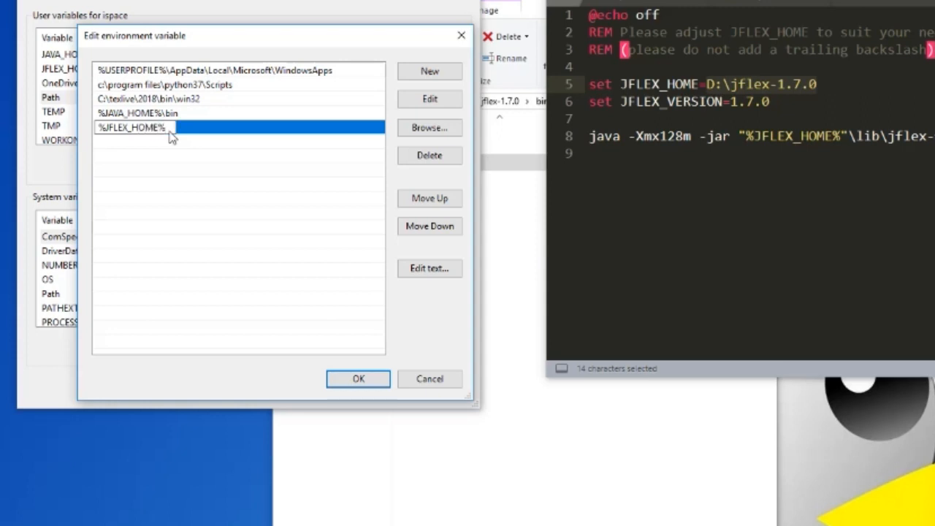
type("\\bin")
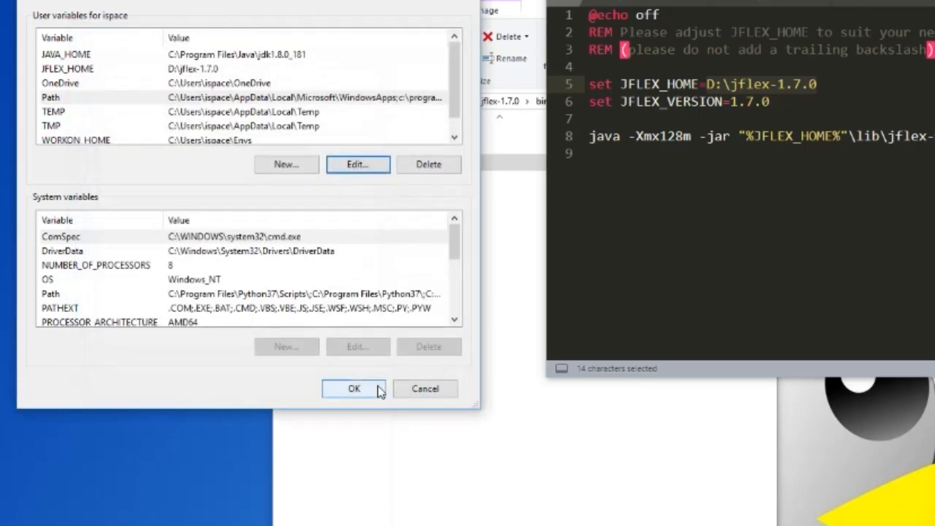
left_click(354, 388)
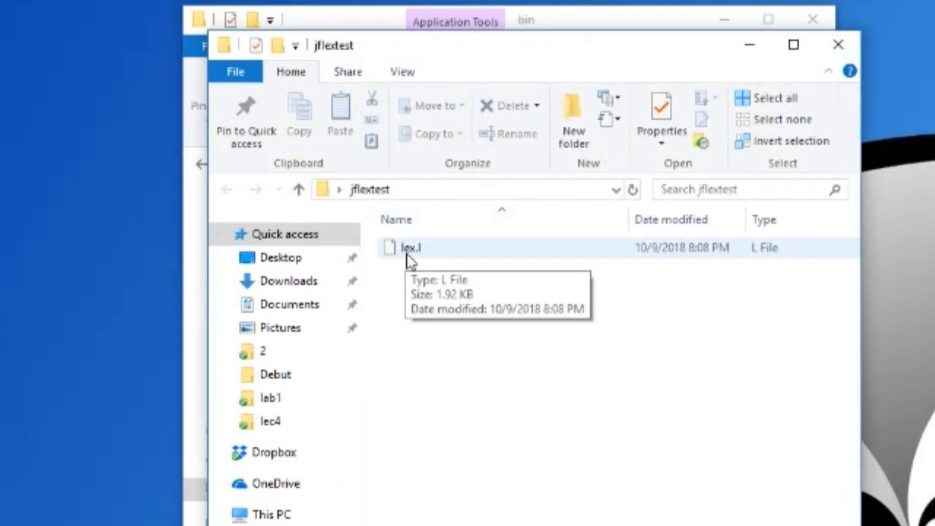
mouse_move(427, 292)
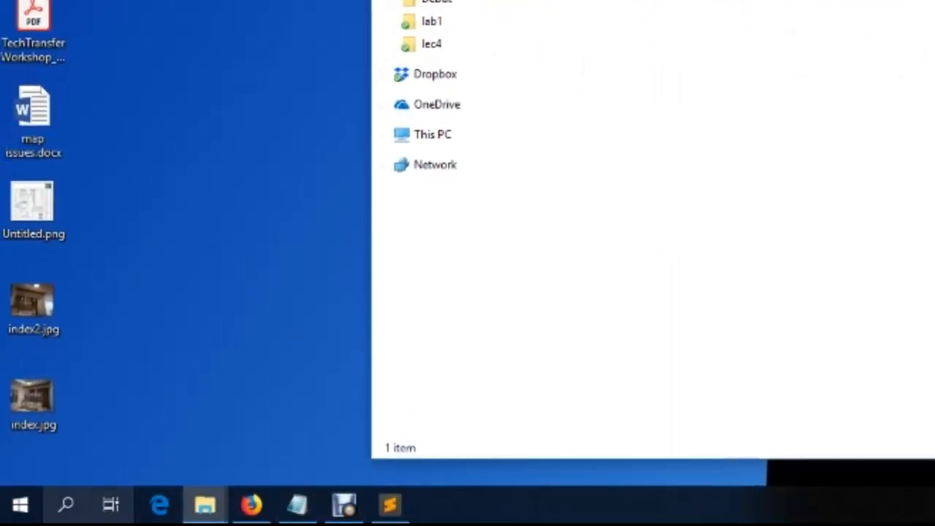
Search Start for 'cmd' and launch Command Prompt
left_click(64, 505)
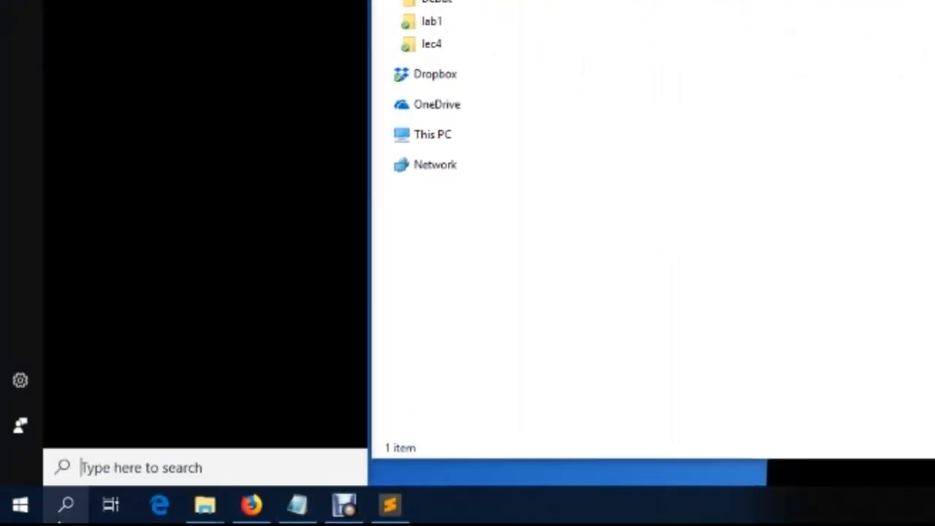
type("cmd")
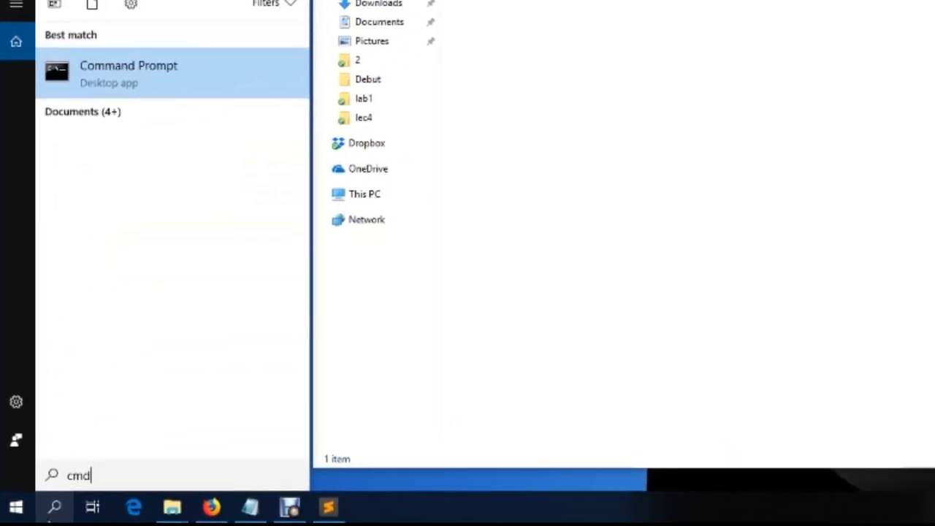
left_click(128, 73)
type("cd")
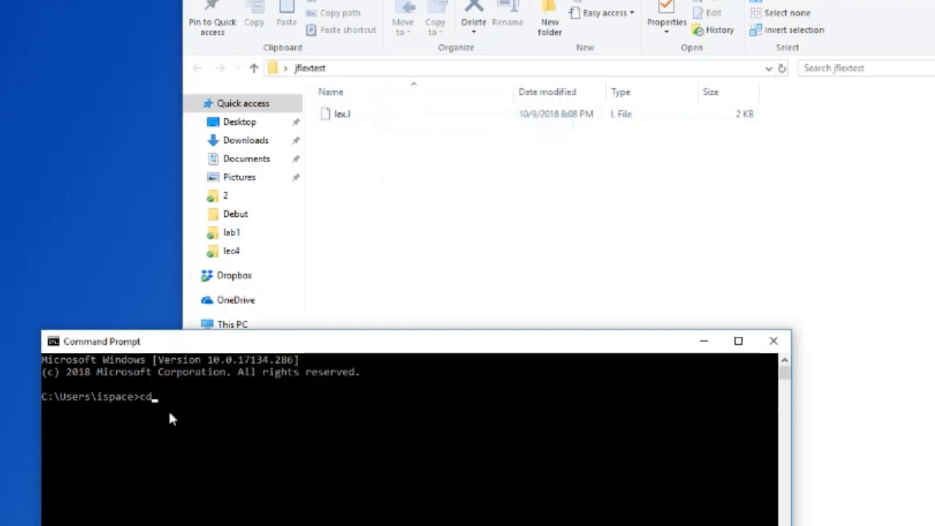
cd to C:\Users\ispace\Desktop\jflextest, run jflex lex.l, and view the generated Lexer.java
type("C:\\Users\\ispace\\Desktop\\jflextest")
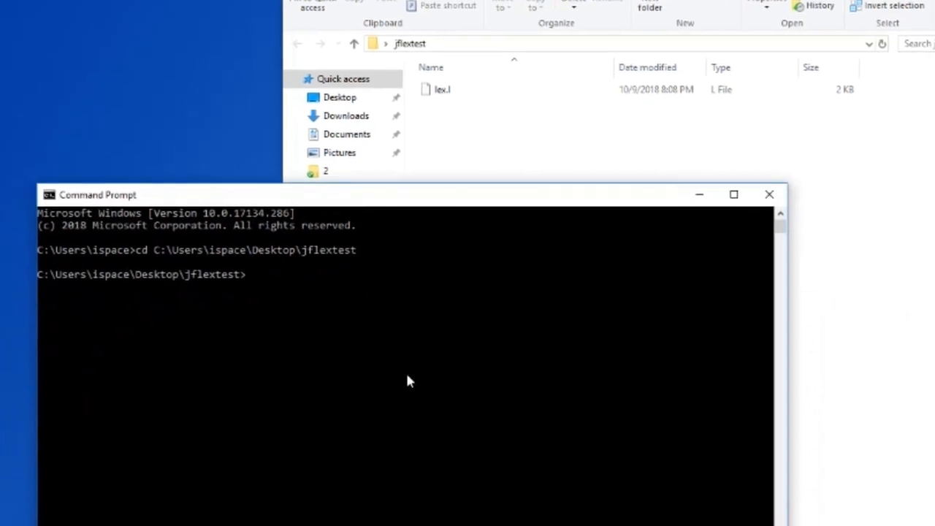
type("j")
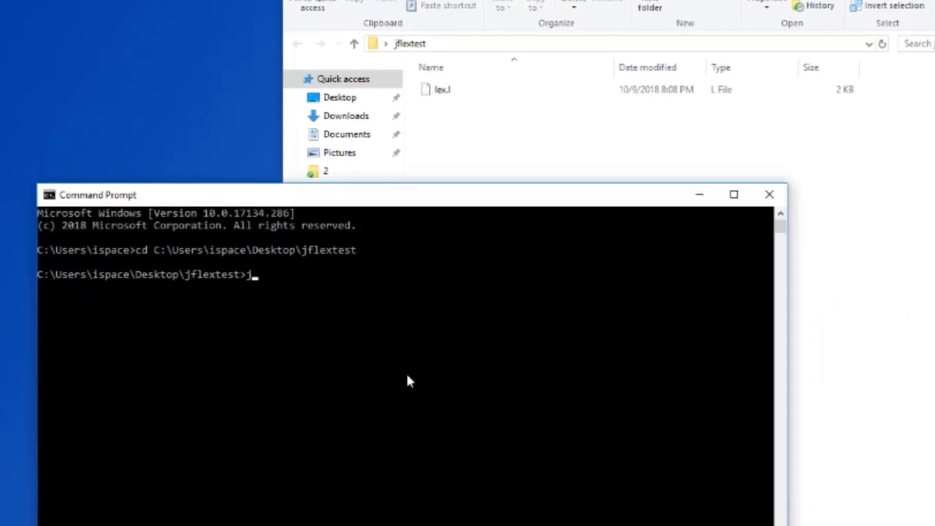
type("flex")
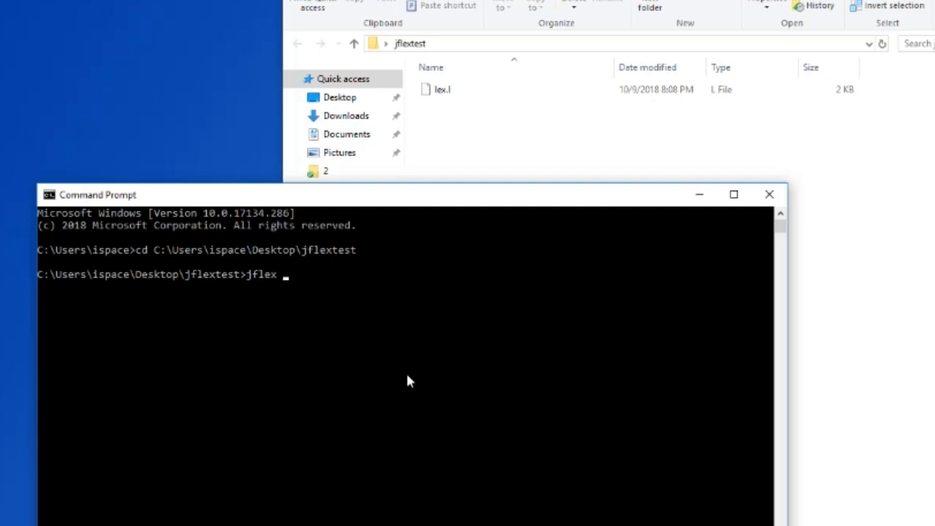
mouse_move(260, 285)
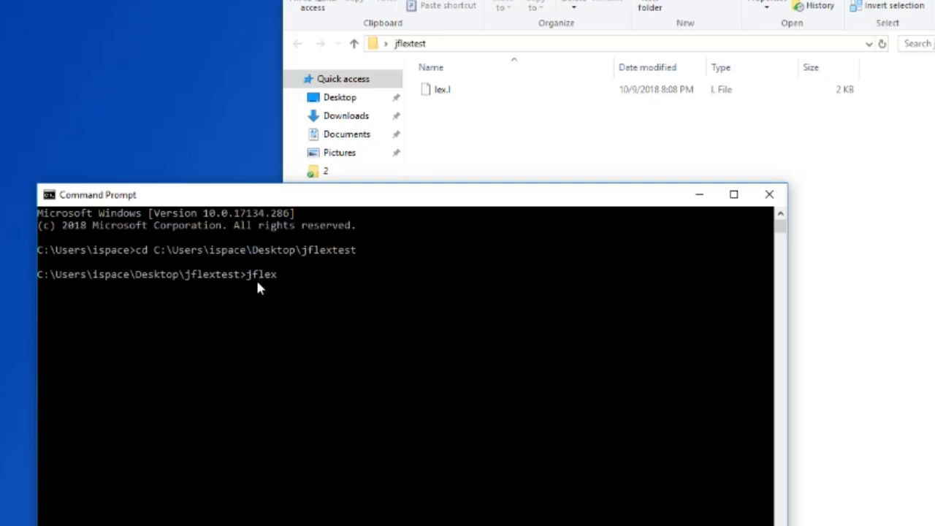
mouse_move(306, 371)
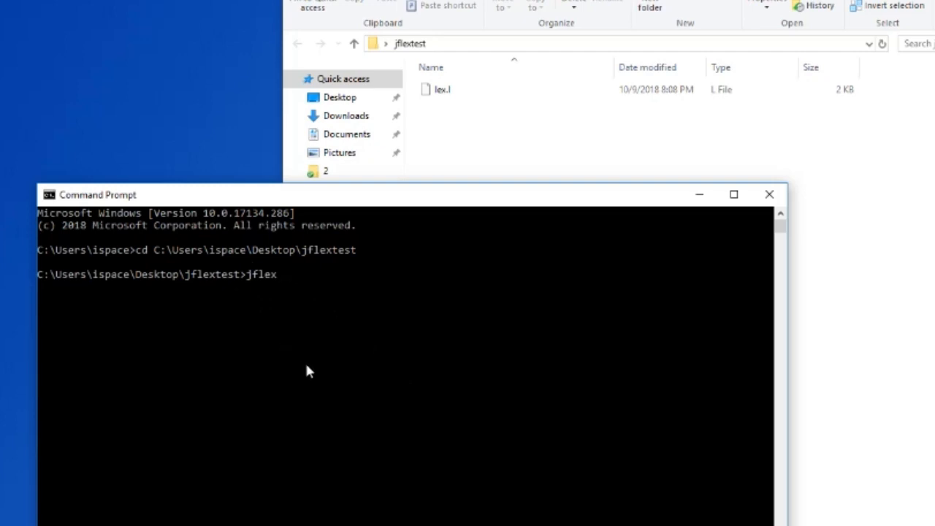
type("l")
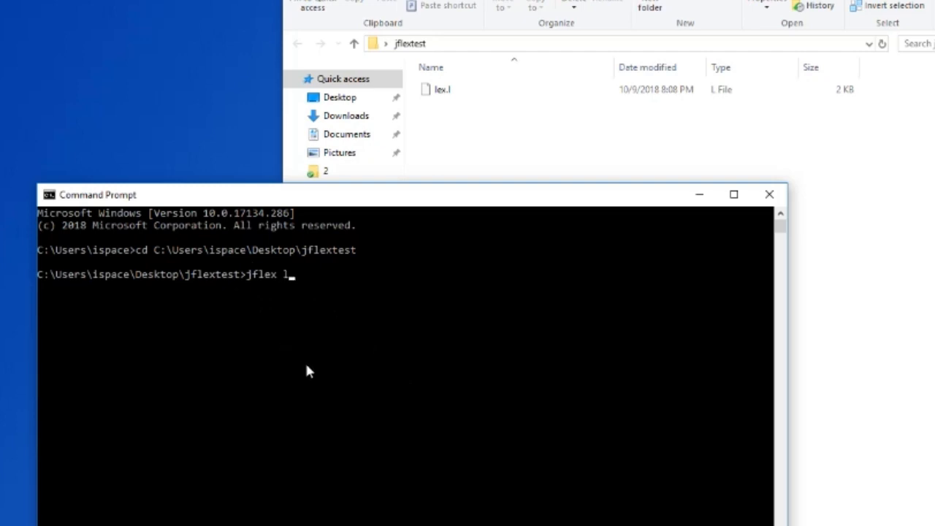
type("ex.l")
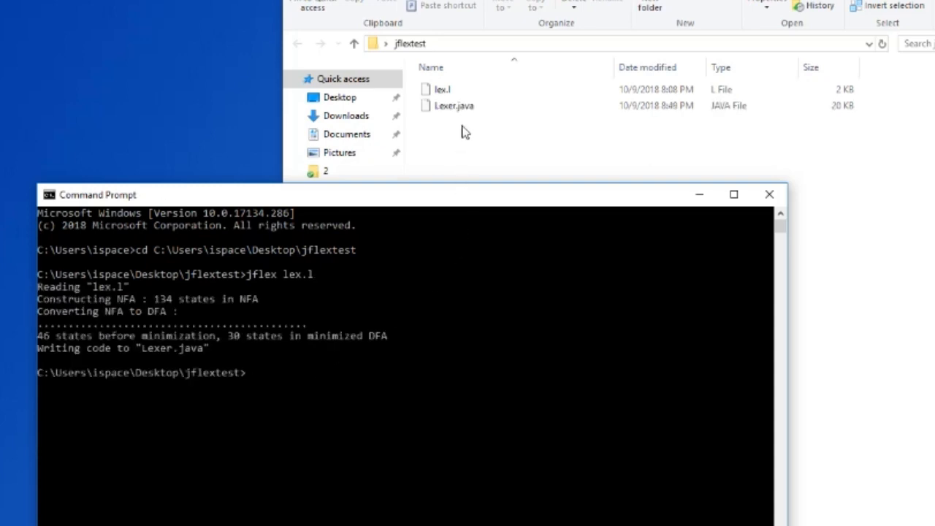
left_click(453, 105)
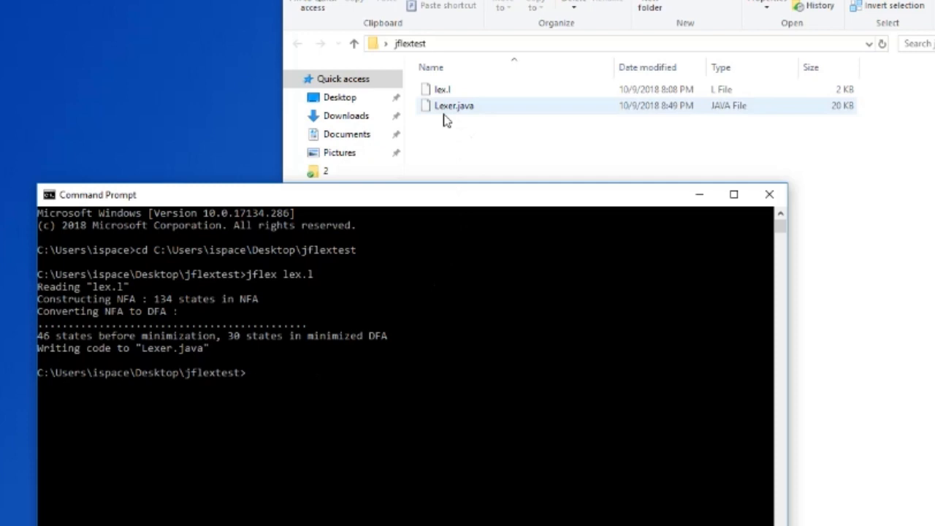